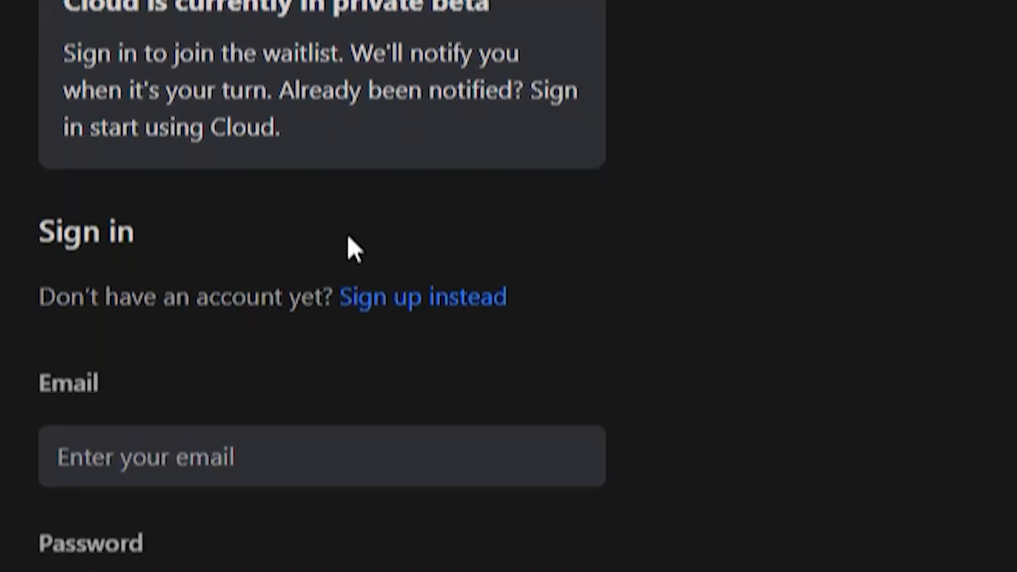
Scroll the sign-in page and log in to reach the empty Unsaved Workflow canvas
{"action": "scroll", "scroll_direction": "down", "scroll_amount": 3}
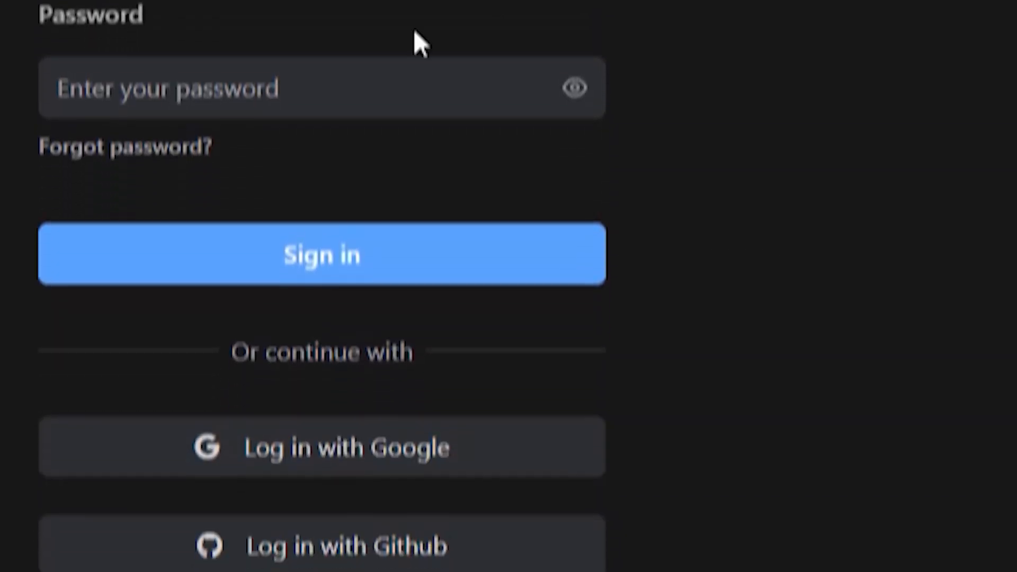
{"action": "left_click", "coordinate": [322, 255]}
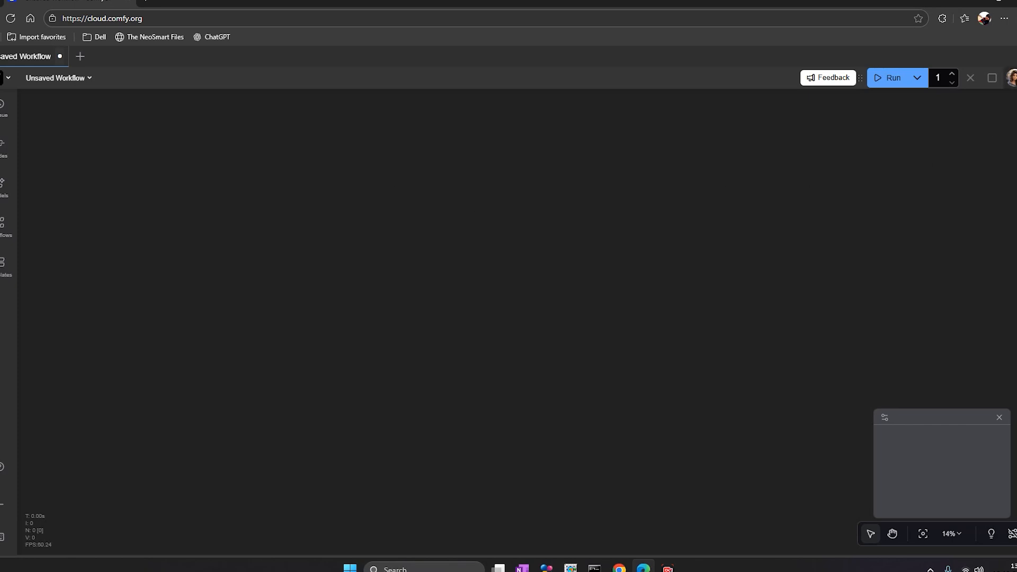
{"action": "mouse_move", "coordinate": [210, 136]}
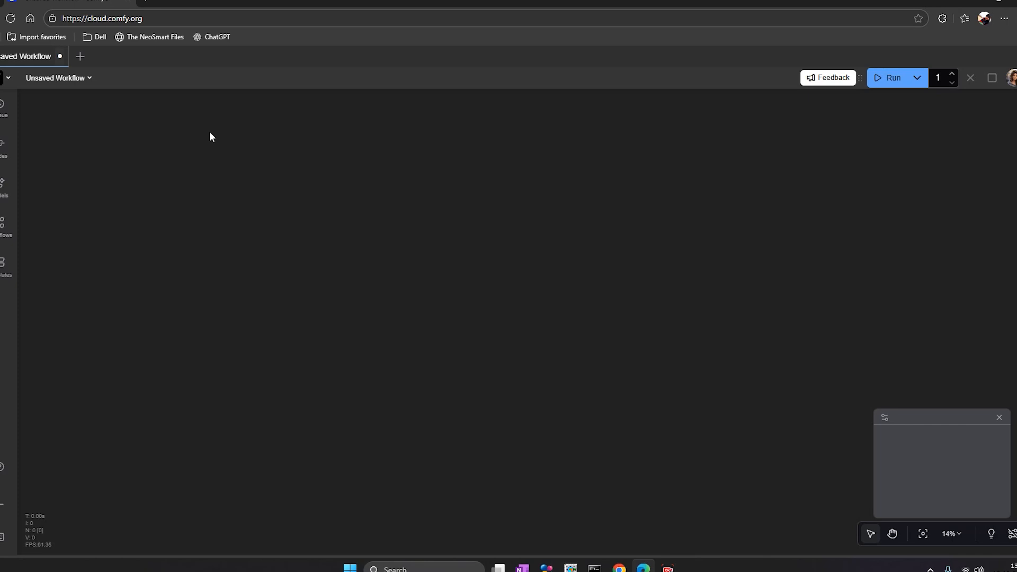
{"action": "mouse_move", "coordinate": [124, 278]}
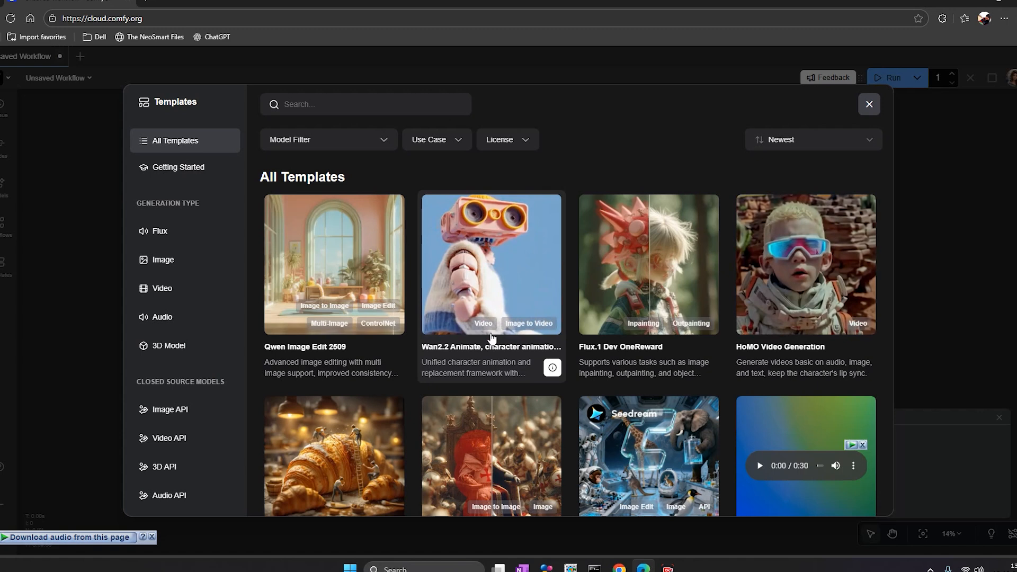
Load the Wan2.2 Animate character animation template from the Templates browser
{"action": "left_click", "coordinate": [491, 264]}
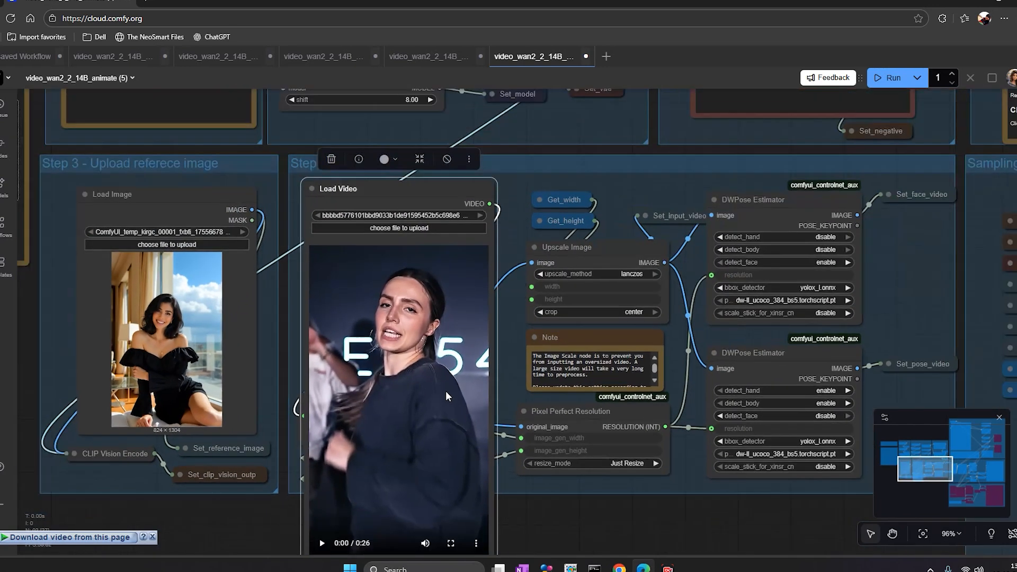
Close the extra workflow tabs to focus on the Wan2.2 Animate workflow
{"action": "left_click", "coordinate": [322, 543]}
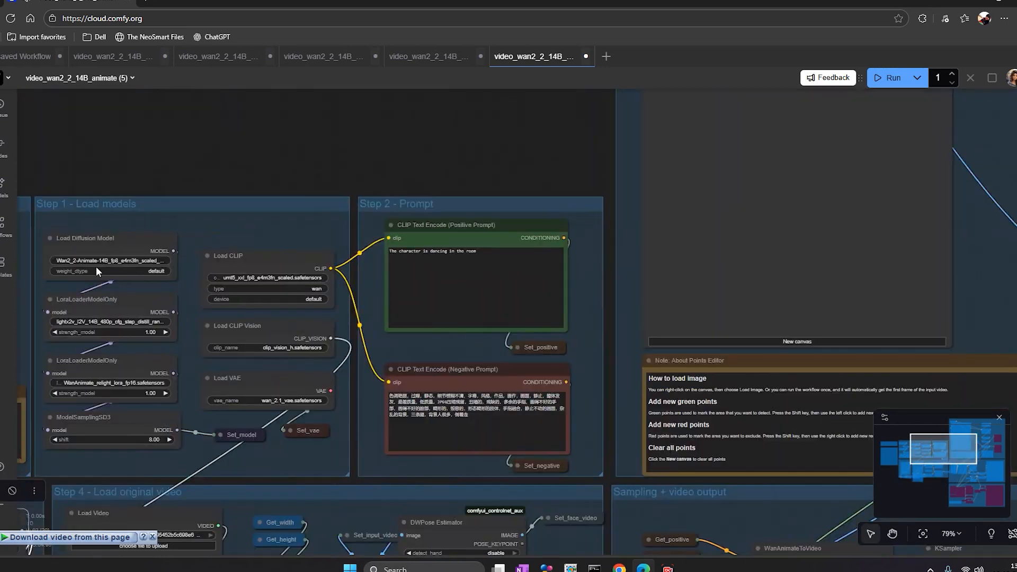
{"action": "mouse_move", "coordinate": [609, 483]}
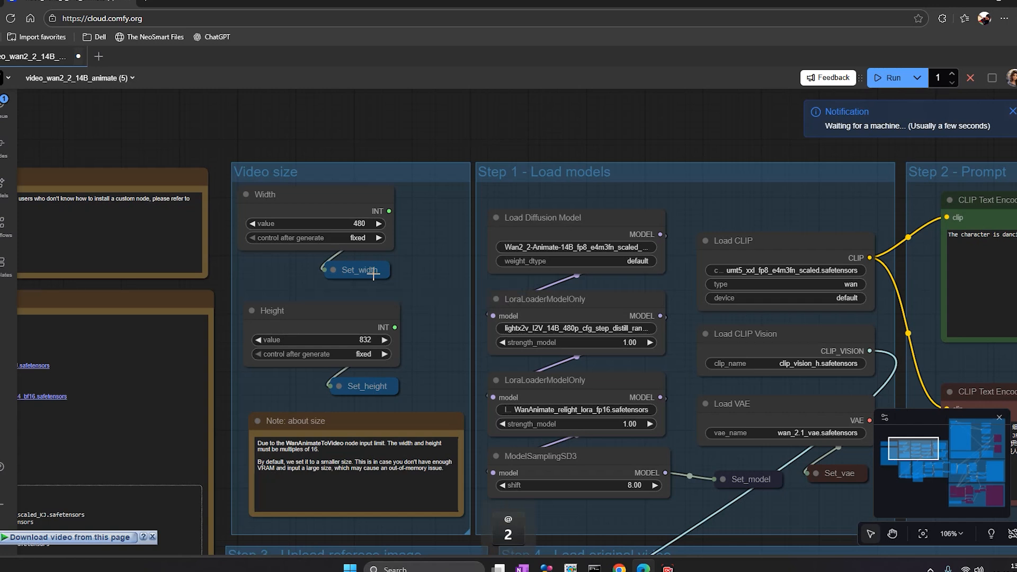
Pan across the Wan2.2 Animate workflow and view the account's $0.00 credit balance
{"action": "scroll", "scroll_direction": "down", "scroll_amount": 3}
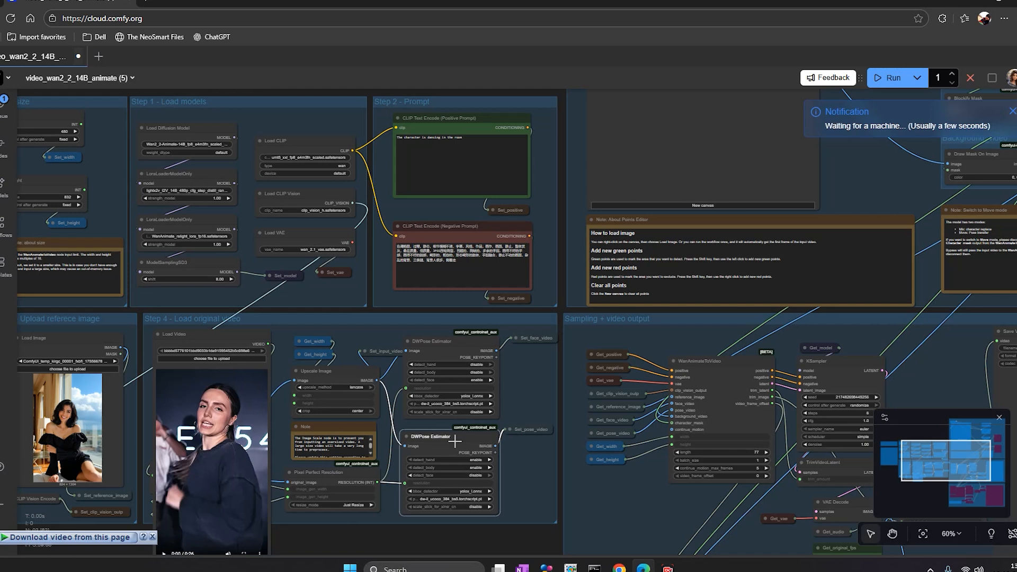
{"action": "left_click", "coordinate": [431, 341]}
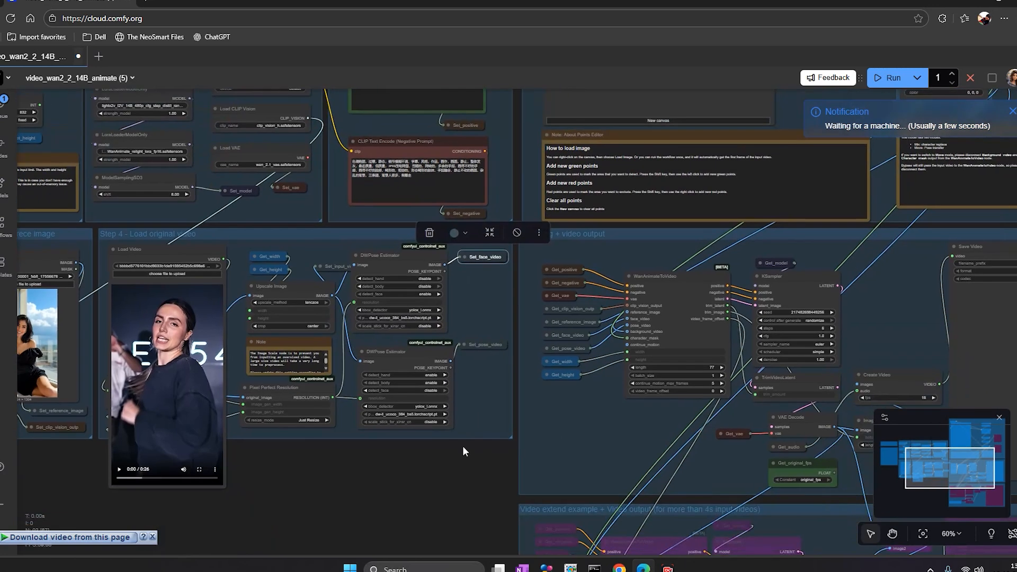
{"action": "scroll", "scroll_direction": "down", "scroll_amount": 3}
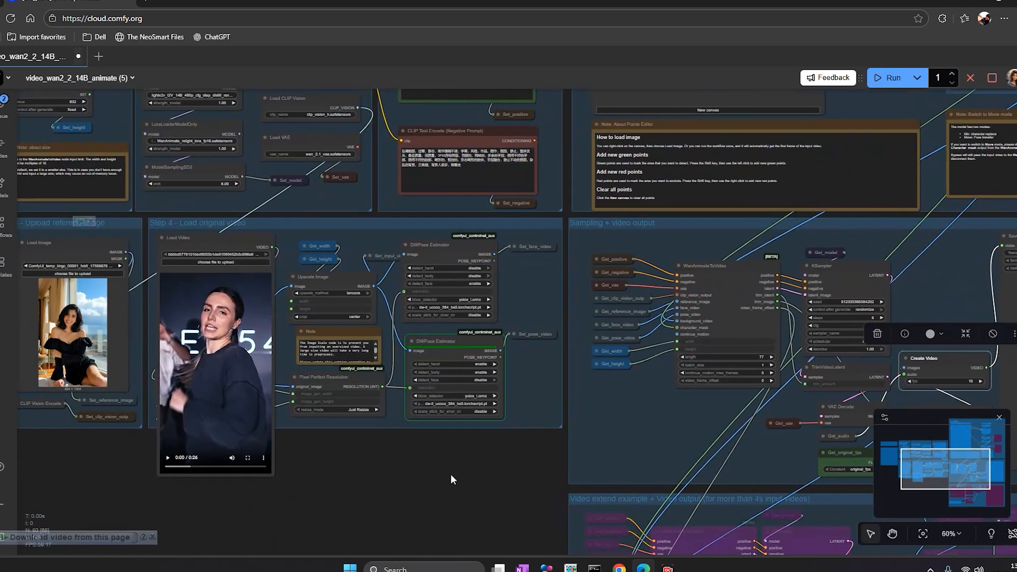
{"action": "left_click_drag", "start_coordinate": [452, 480], "coordinate": [433, 471]}
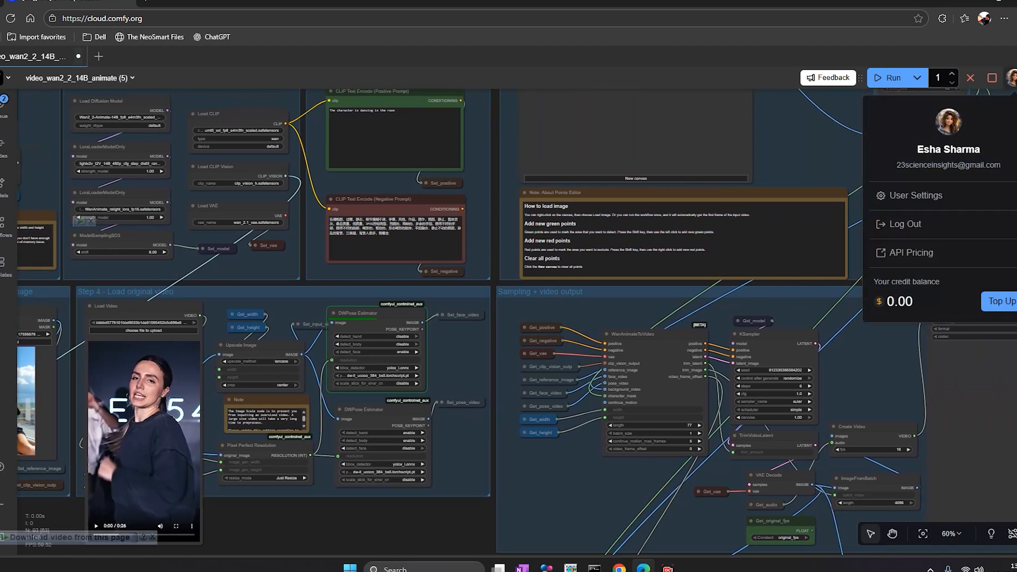
{"action": "mouse_move", "coordinate": [902, 286]}
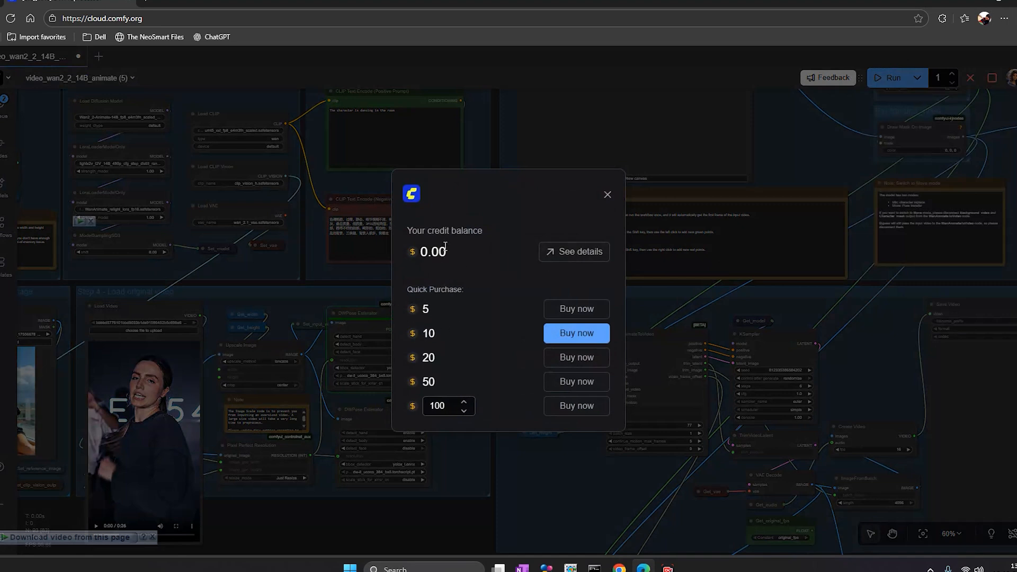
{"action": "mouse_move", "coordinate": [573, 257]}
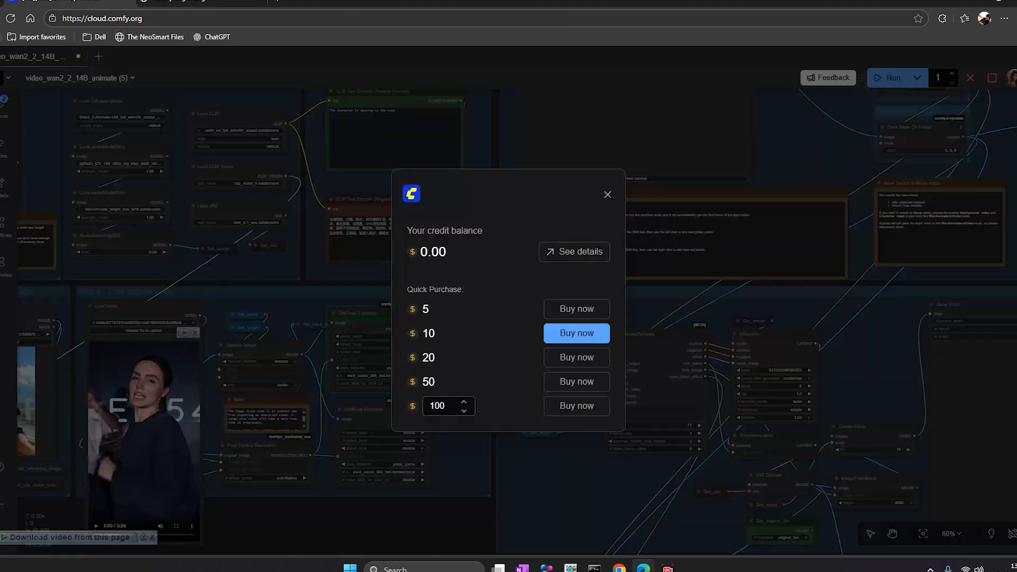
Dismiss the Quick Purchase credit dialog showing the $0.00 balance
{"action": "left_click", "coordinate": [608, 195]}
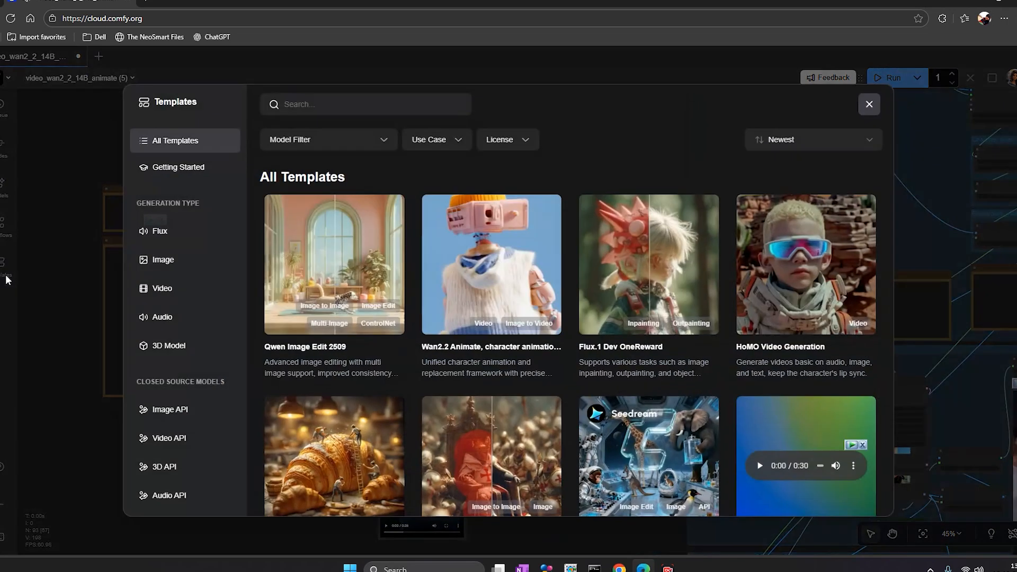
Browse the Templates gallery and load the Qwen Image Edit 2509 template
{"action": "scroll", "scroll_direction": "down", "scroll_amount": 3}
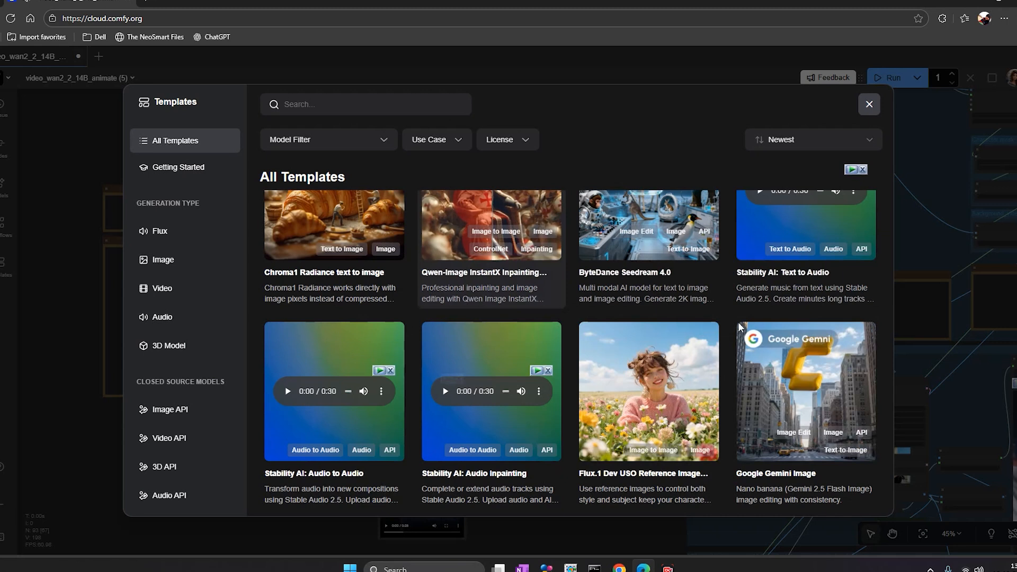
{"action": "scroll", "scroll_direction": "down", "scroll_amount": 3}
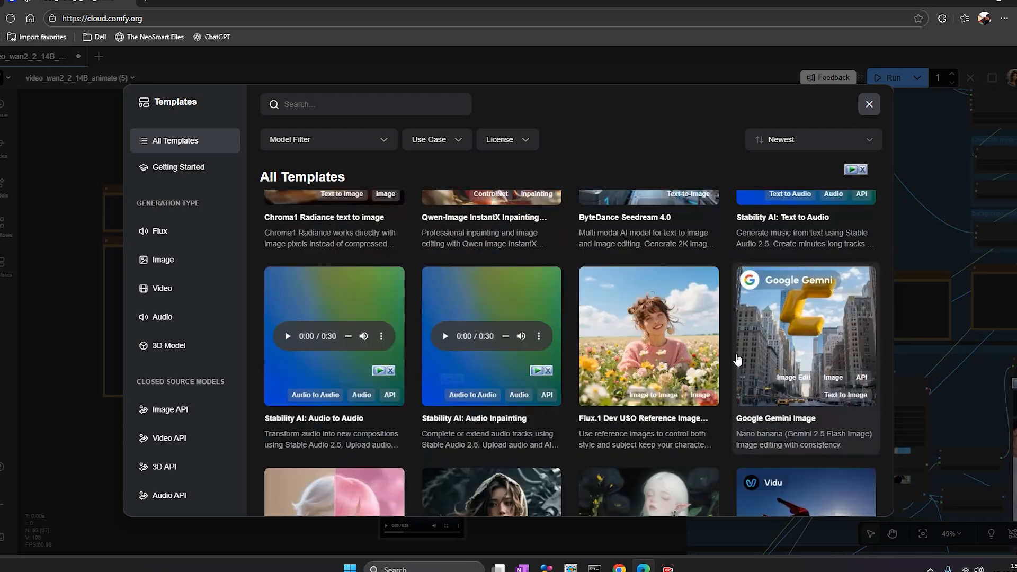
{"action": "scroll", "scroll_direction": "down", "scroll_amount": 3}
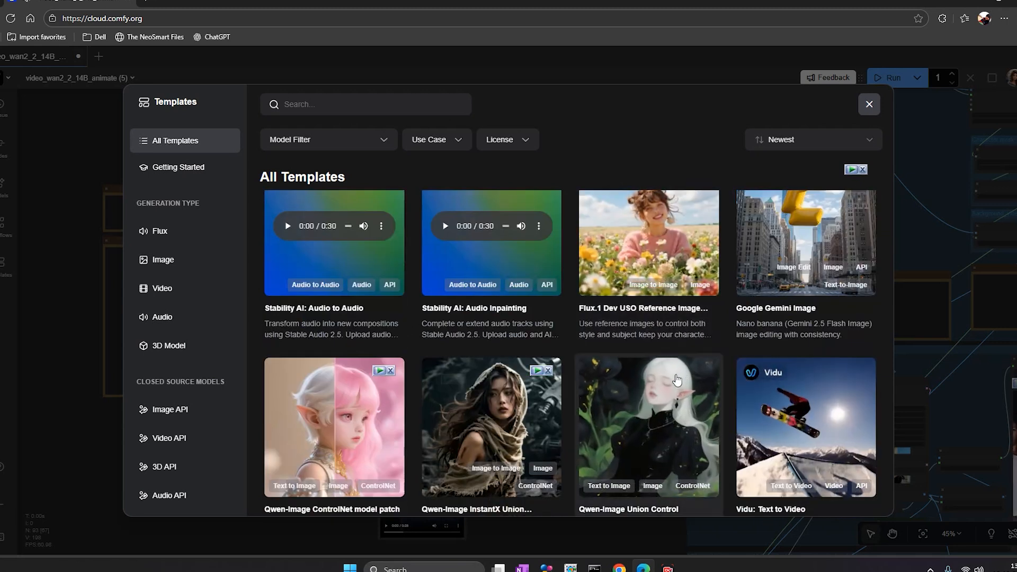
{"action": "scroll", "scroll_direction": "down", "scroll_amount": 3}
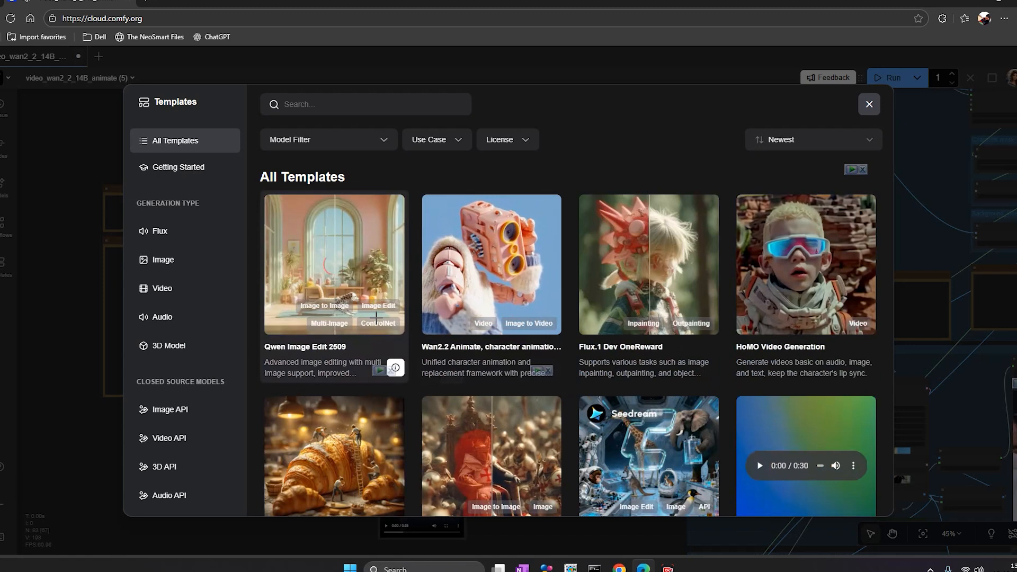
{"action": "left_click", "coordinate": [333, 264]}
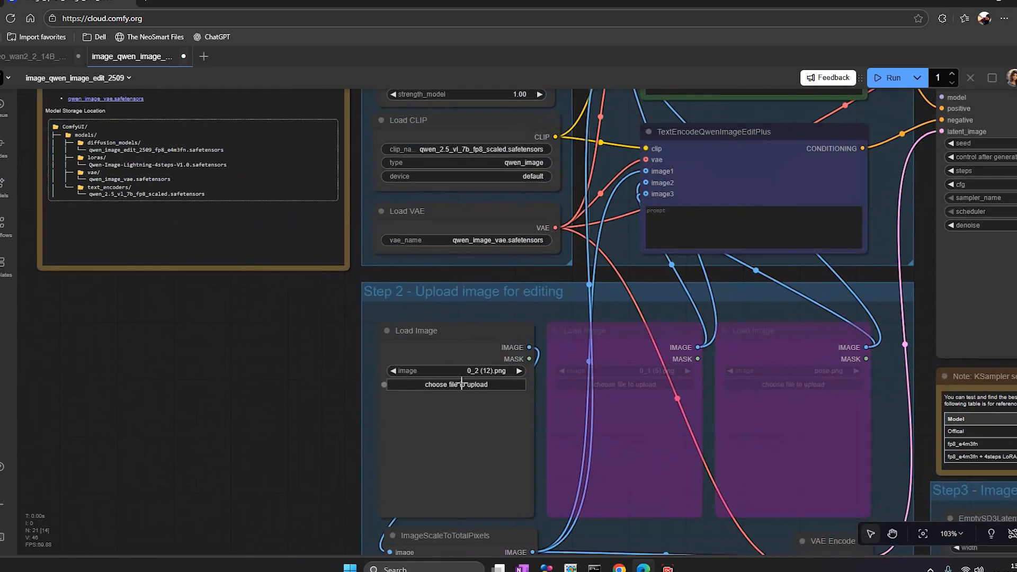
Upload the red-haired woman's portrait and enter the 'red t shirt' edit prompt
{"action": "left_click", "coordinate": [456, 385]}
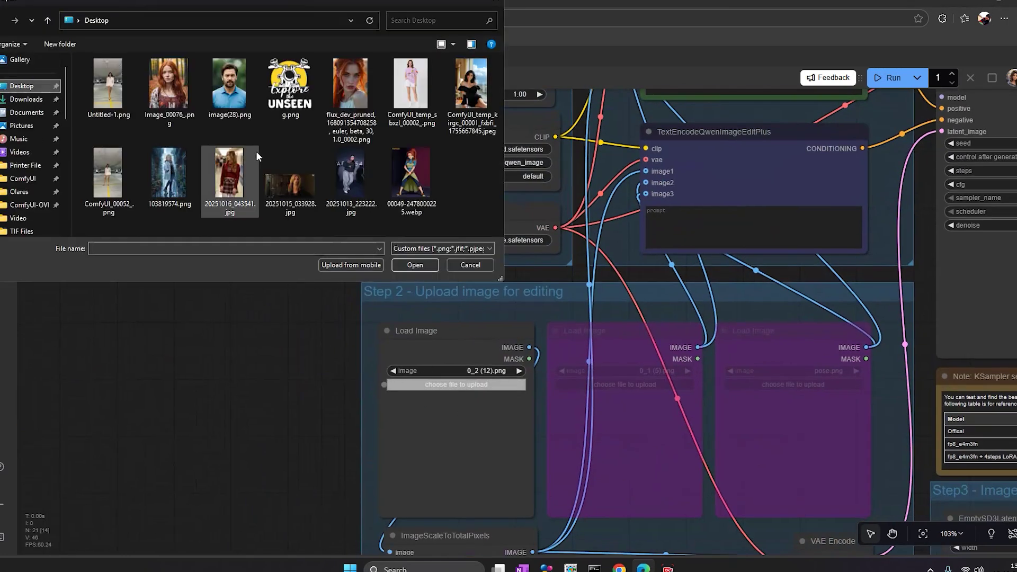
{"action": "left_click", "coordinate": [471, 264]}
{"action": "type", "text": "women wearing the"}
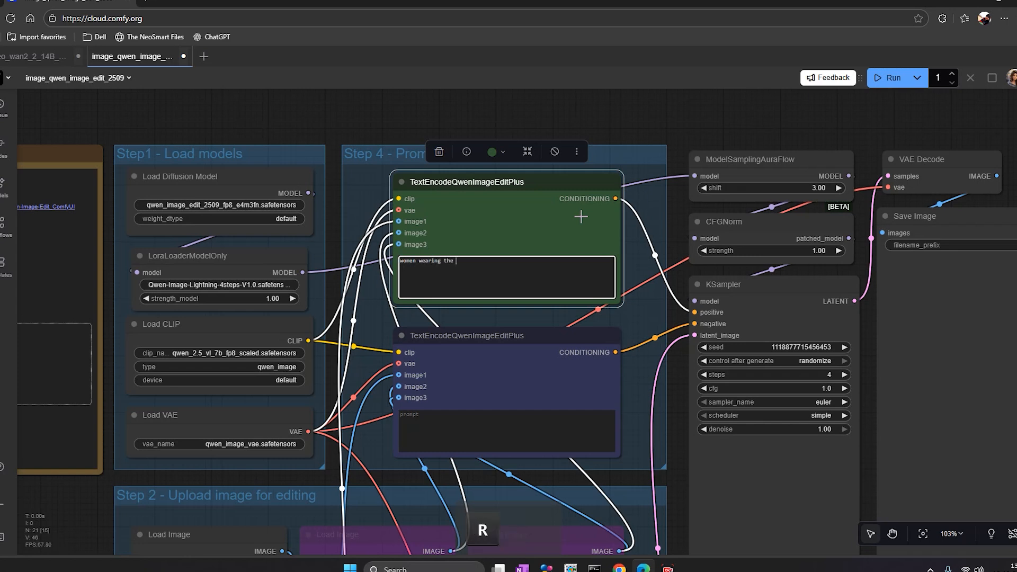
{"action": "type", "text": "red t shirt"}
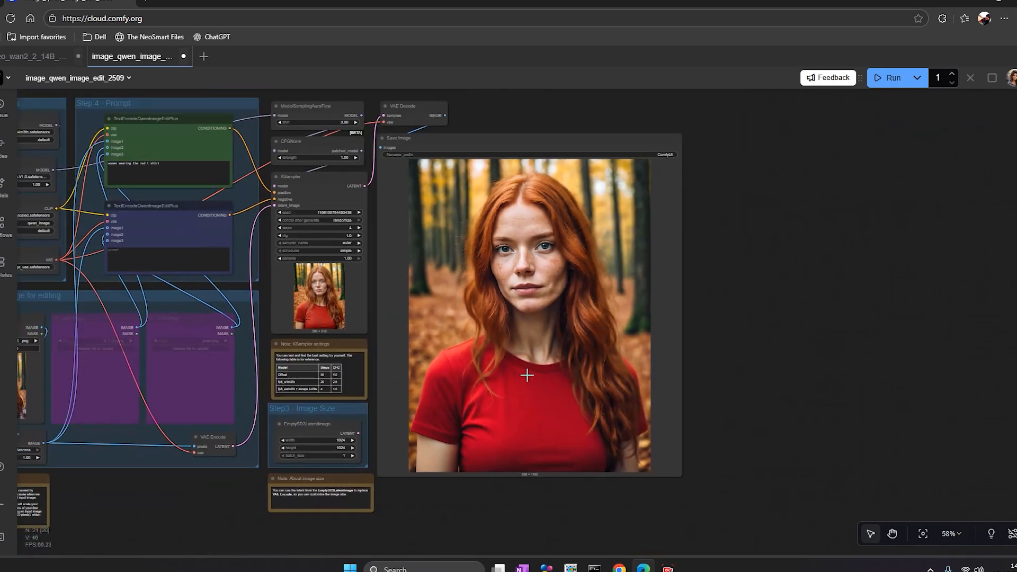
Pan the canvas to show the whole Qwen Image Edit workflow with its red t-shirt result
{"action": "left_click_drag", "start_coordinate": [526, 375], "coordinate": [462, 372]}
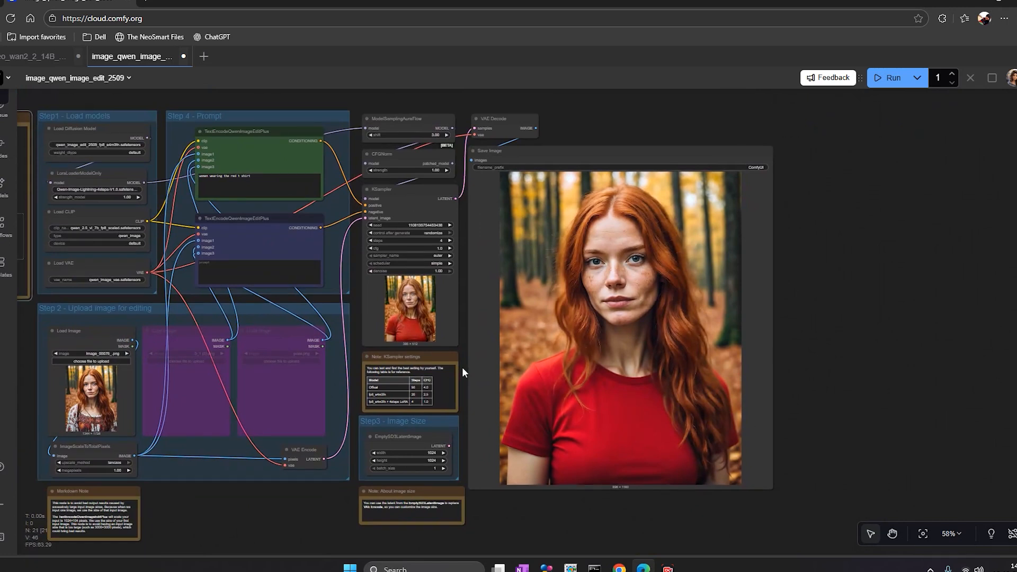
{"action": "mouse_move", "coordinate": [447, 372]}
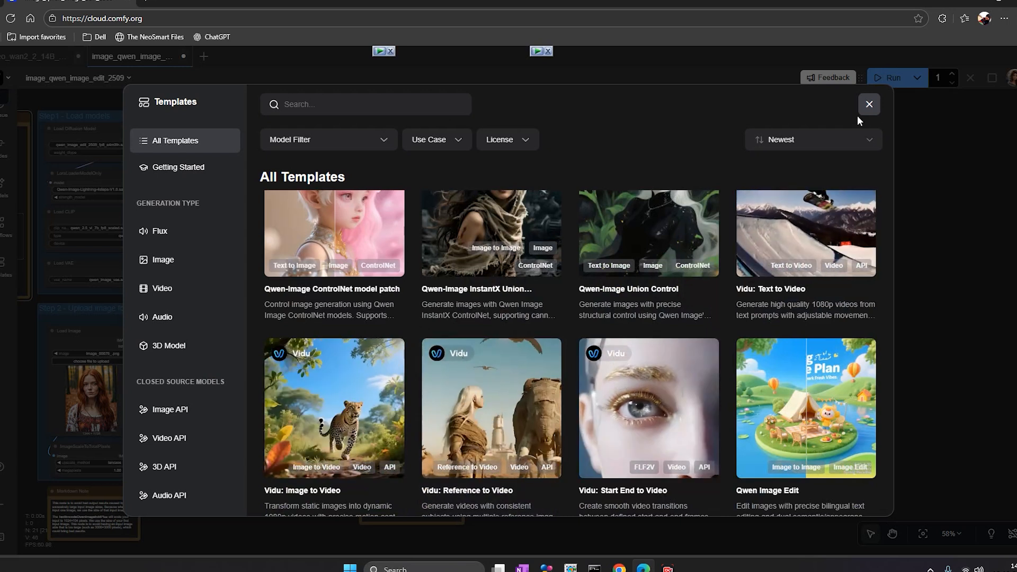
Close the Templates gallery to return to the workflow canvas
{"action": "left_click", "coordinate": [870, 104]}
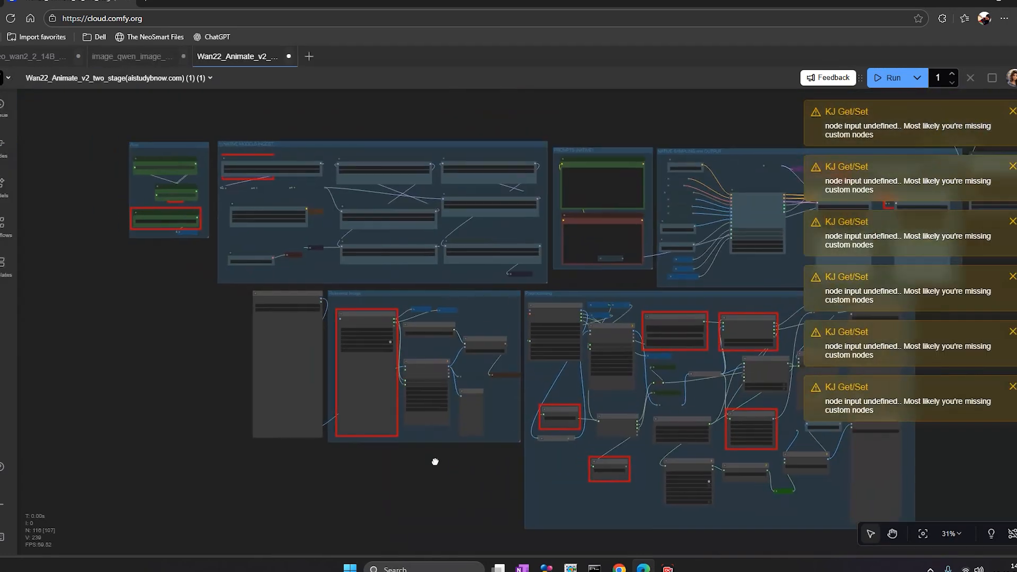
{"action": "left_click_drag", "start_coordinate": [436, 462], "coordinate": [610, 311]}
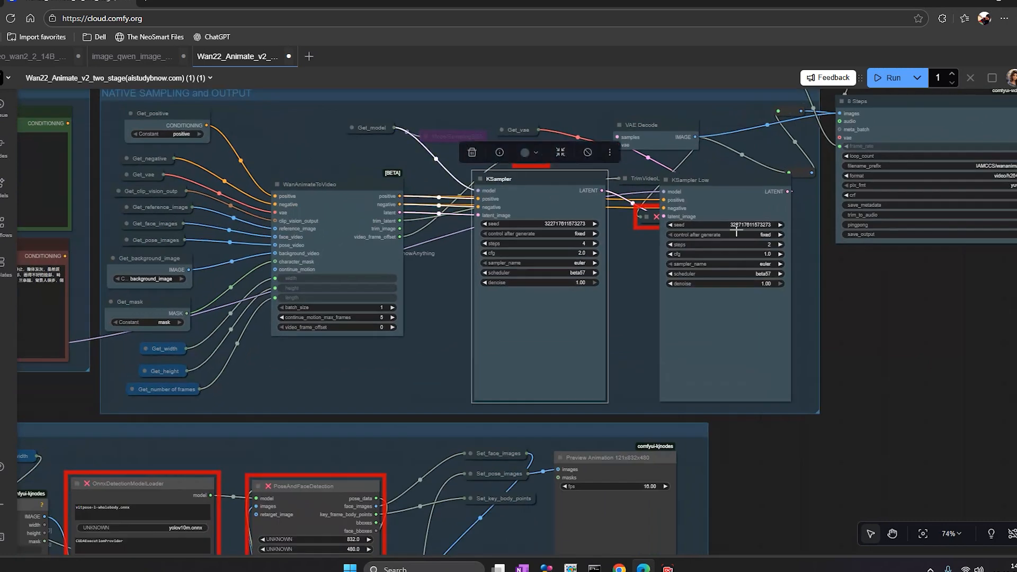
{"action": "scroll", "scroll_direction": "down", "scroll_amount": 3}
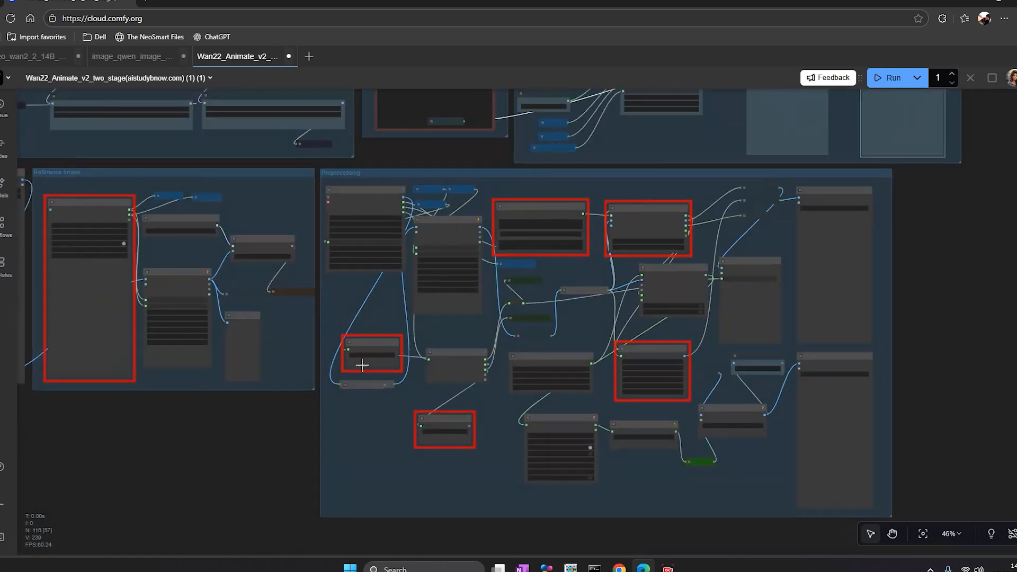
{"action": "left_click_drag", "start_coordinate": [361, 363], "coordinate": [349, 260]}
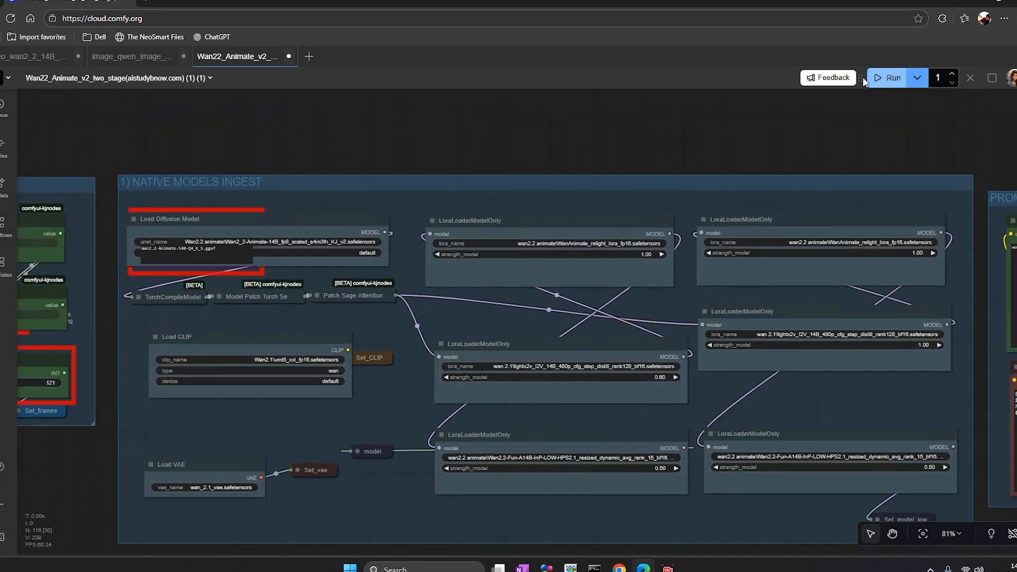
{"action": "left_click", "coordinate": [4, 143]}
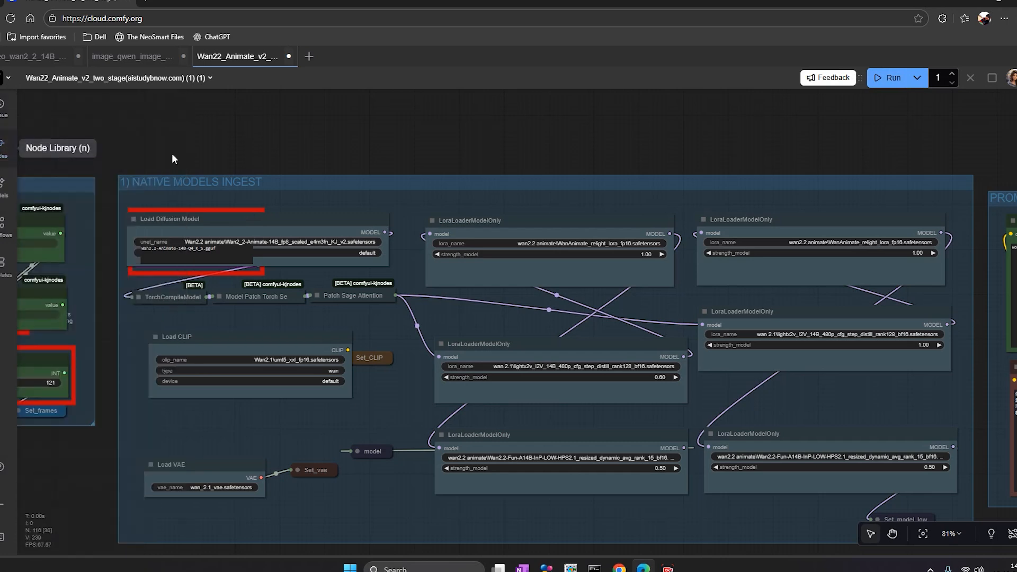
{"action": "mouse_move", "coordinate": [546, 138]}
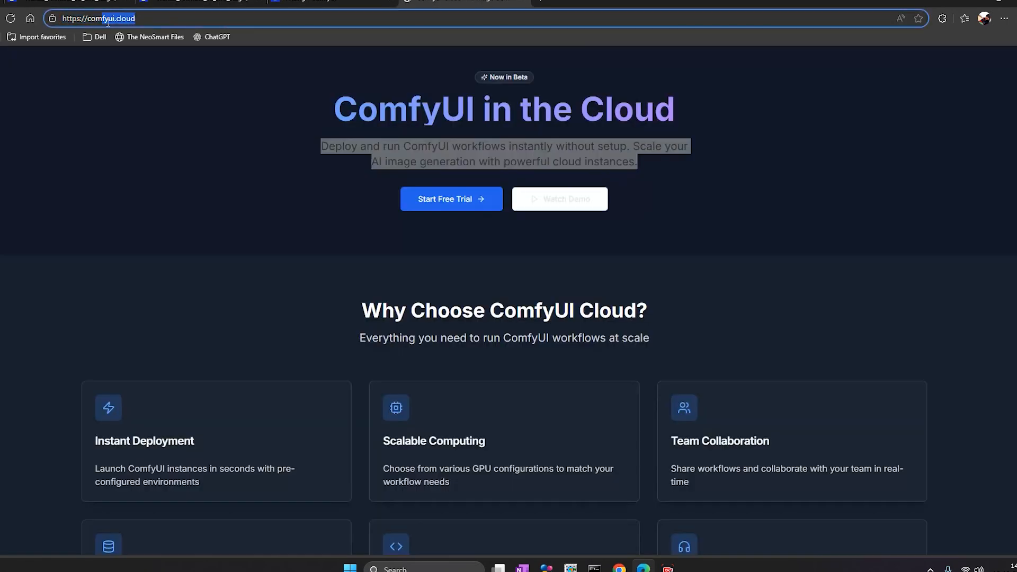
{"action": "left_click", "coordinate": [95, 19]}
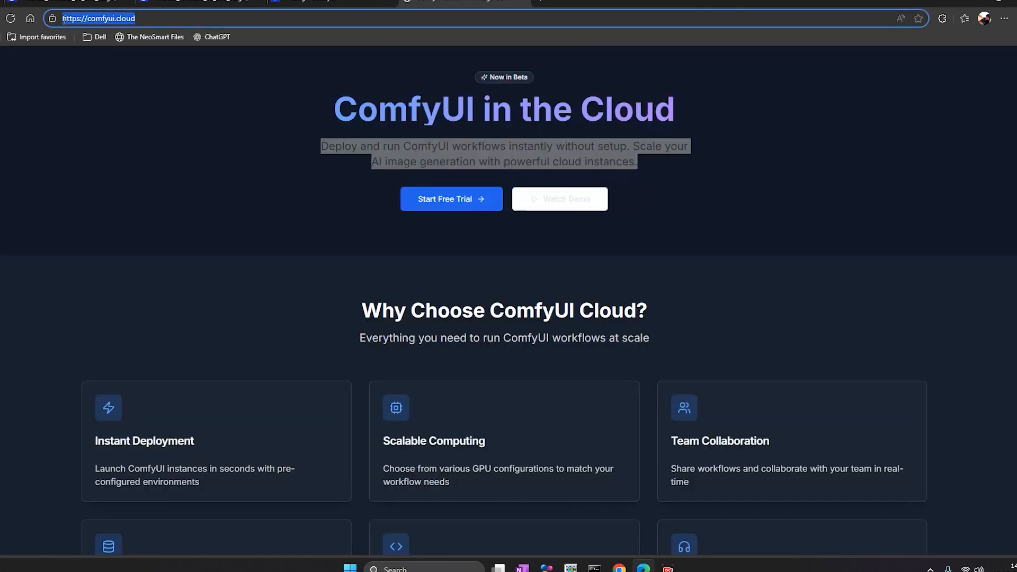
{"action": "scroll", "scroll_direction": "down", "scroll_amount": 3}
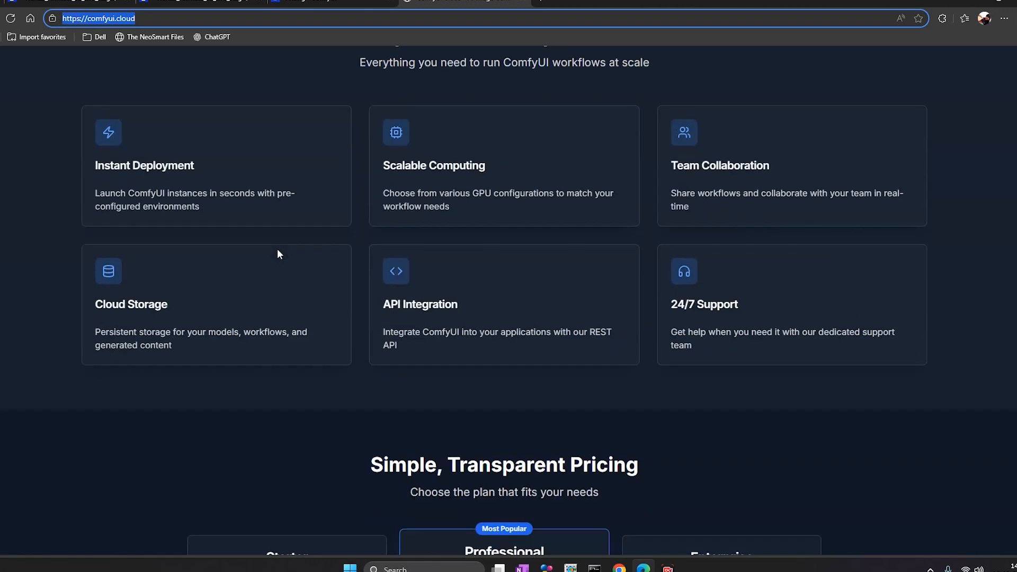
{"action": "scroll", "scroll_direction": "down", "scroll_amount": 3}
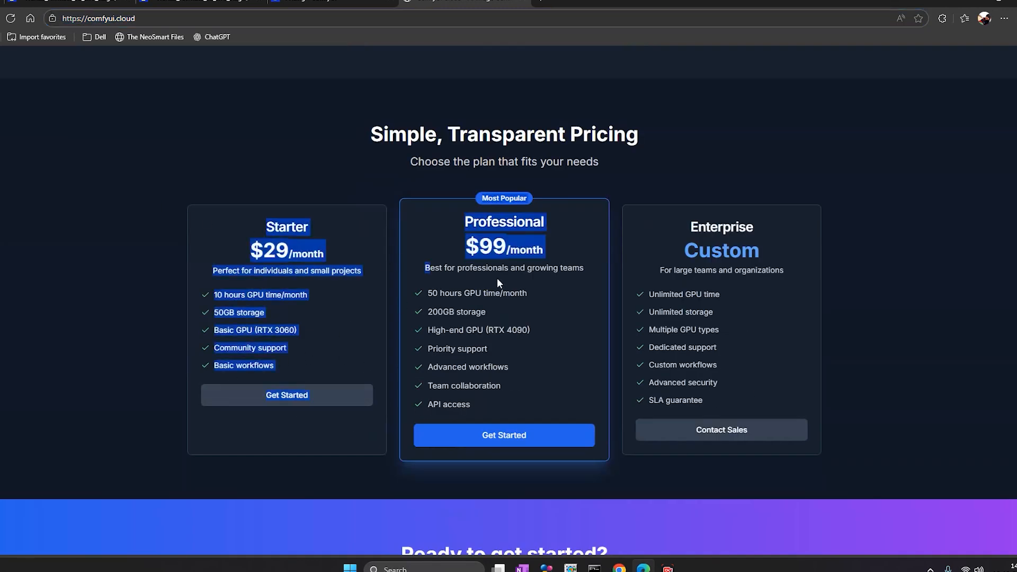
{"action": "scroll", "scroll_direction": "down", "scroll_amount": 3}
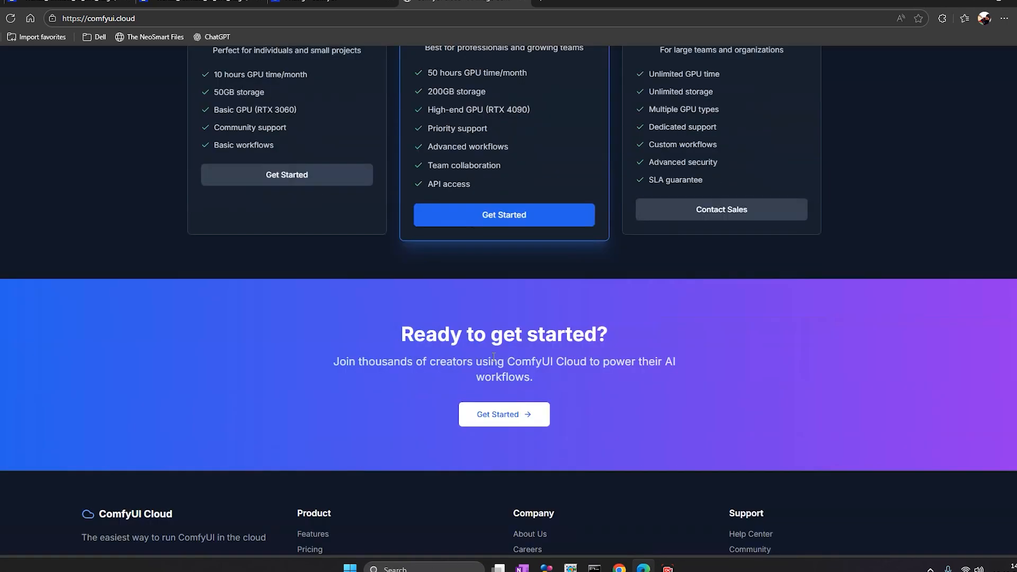
{"action": "scroll", "scroll_direction": "up", "scroll_amount": 3}
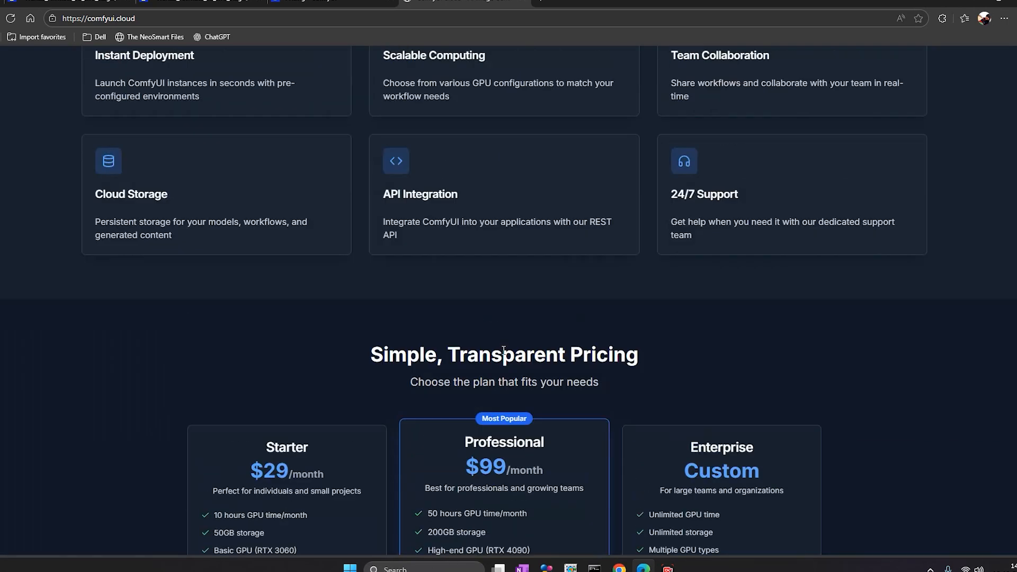
{"action": "scroll", "scroll_direction": "up", "scroll_amount": 3}
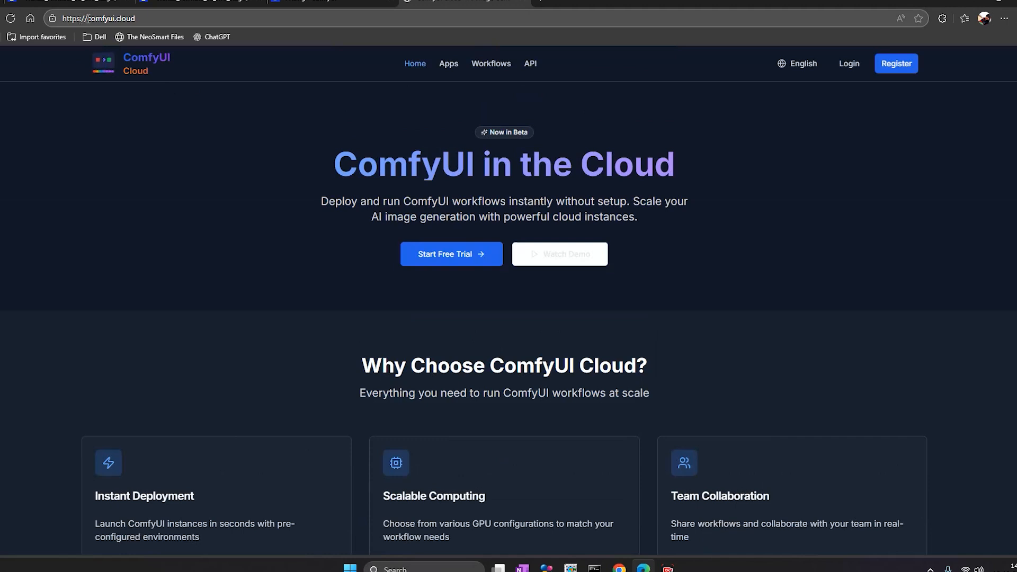
{"action": "left_click", "coordinate": [100, 18]}
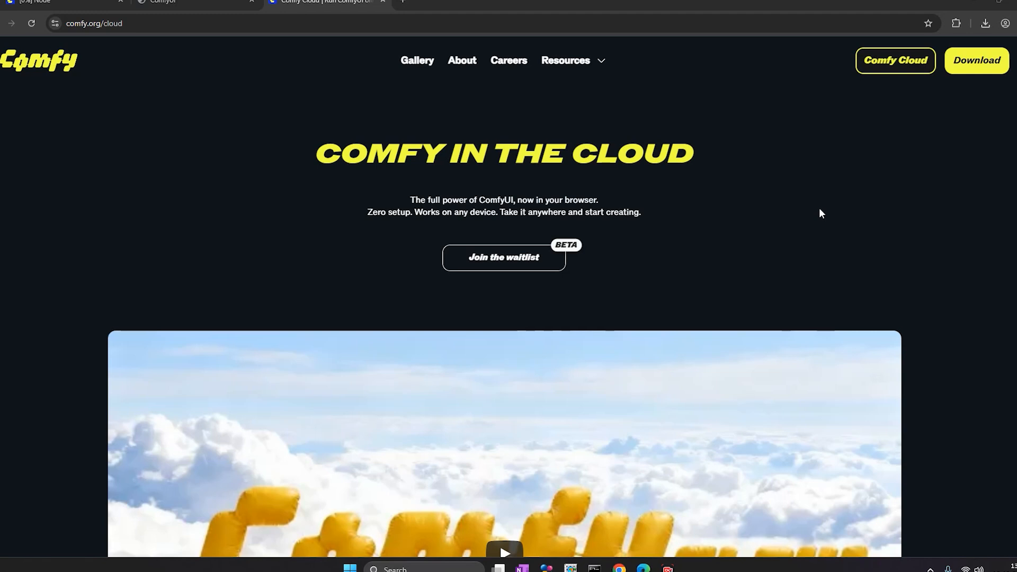
{"action": "mouse_move", "coordinate": [104, 65]}
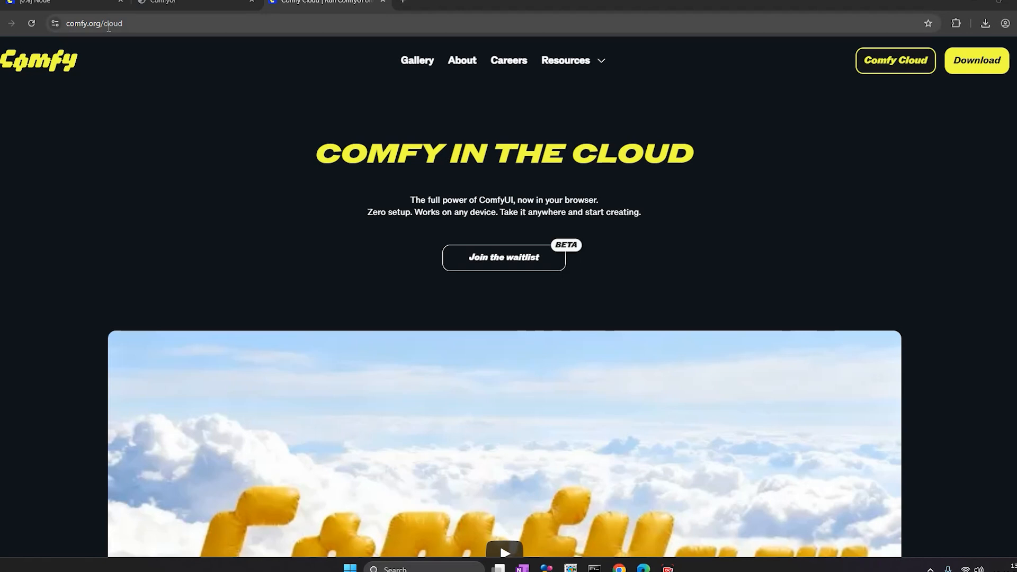
{"action": "mouse_move", "coordinate": [500, 270]}
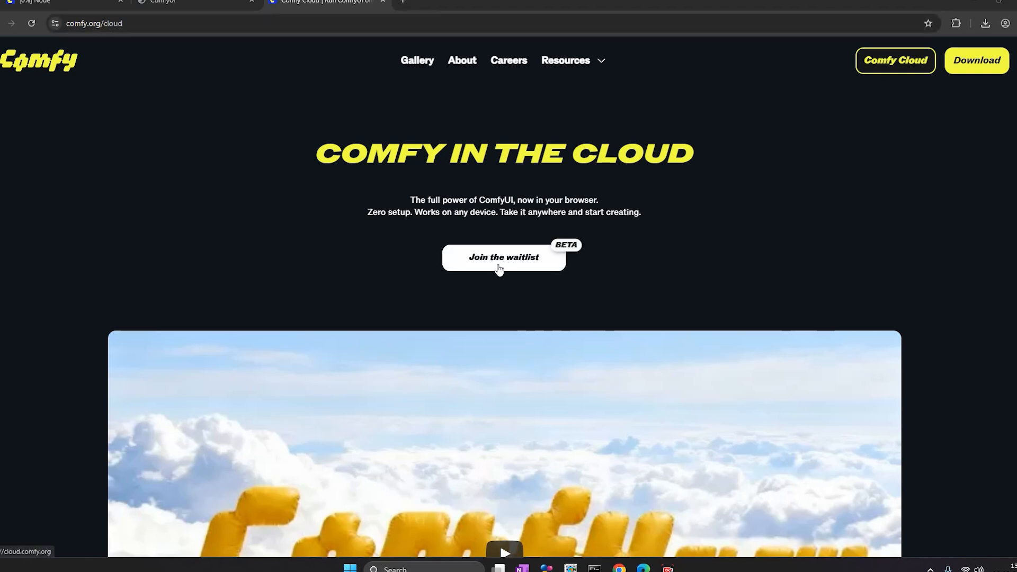